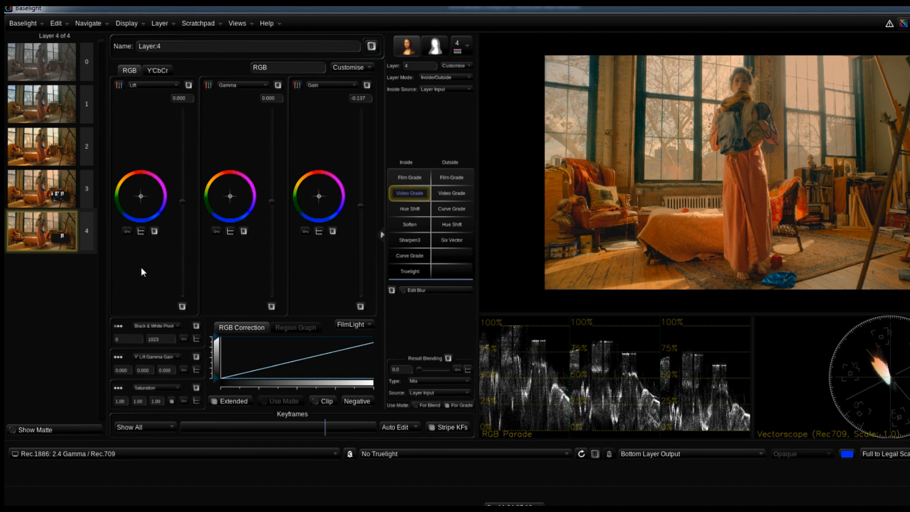
Step: Add a fifth layer with a Shape matte and browse the shape modes and quickshape presets
click(434, 45)
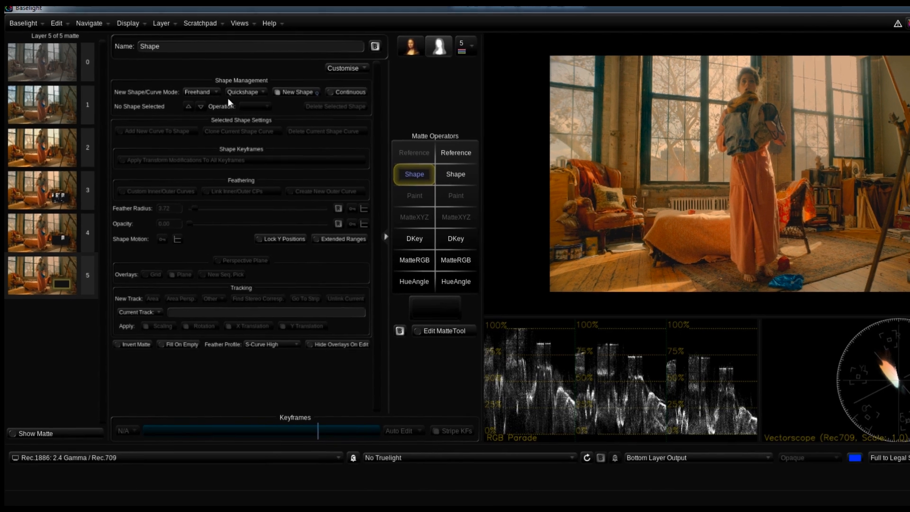
click(200, 91)
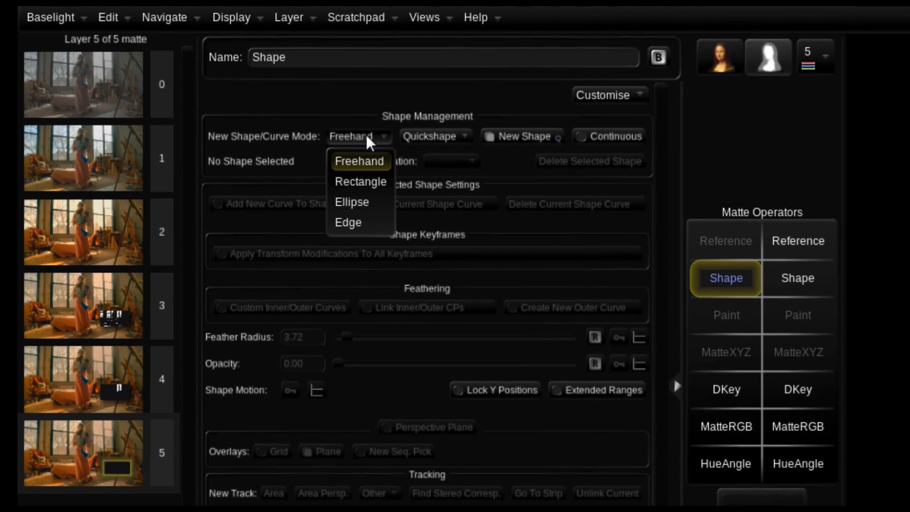
mouse_move(355, 227)
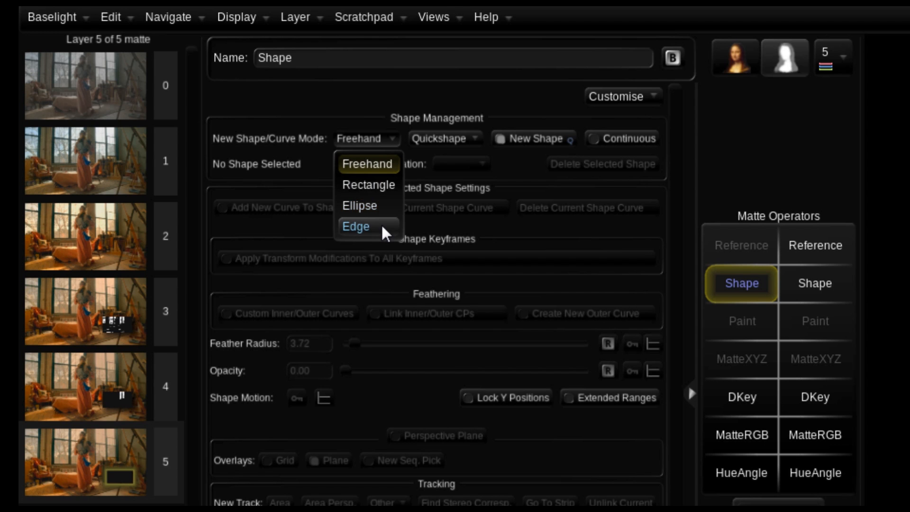
click(446, 138)
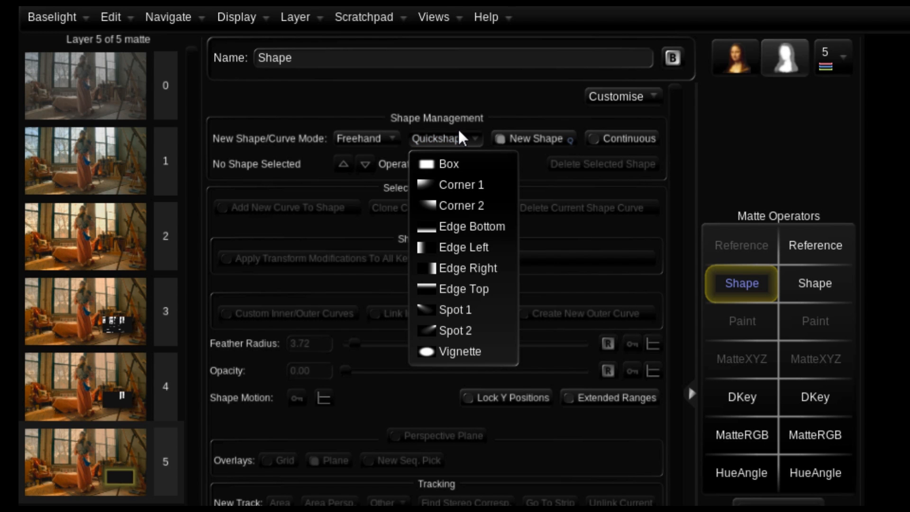
mouse_move(450, 164)
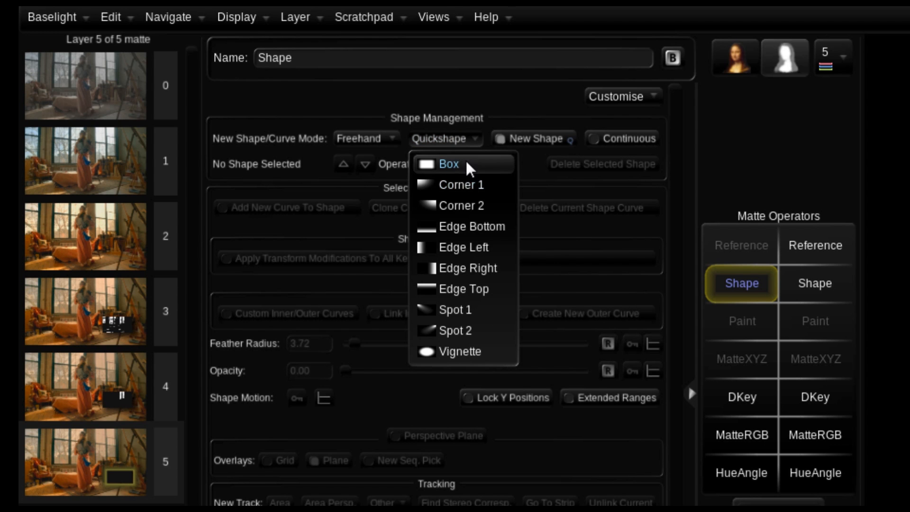
mouse_move(462, 205)
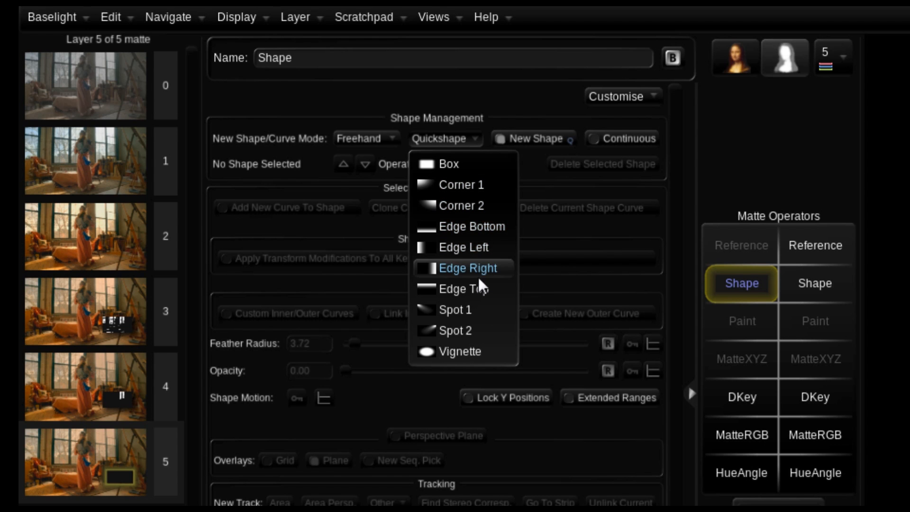
mouse_move(460, 352)
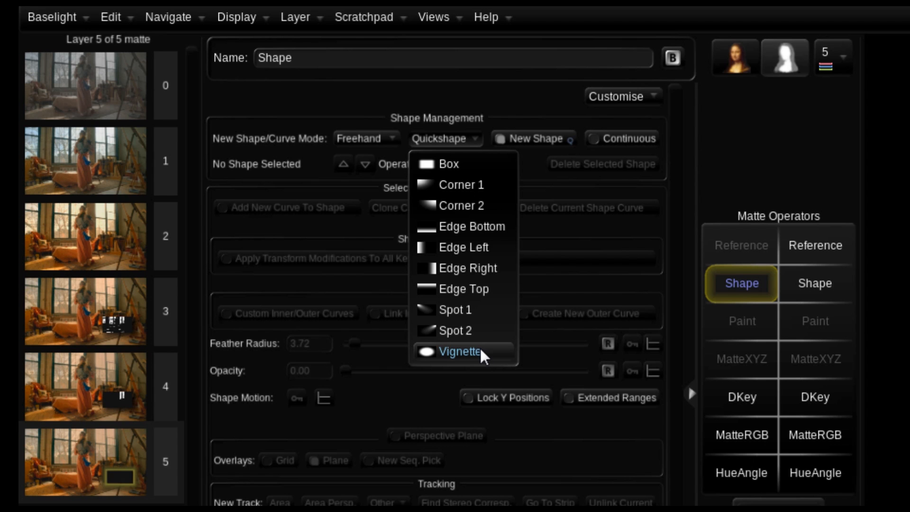
mouse_move(485, 359)
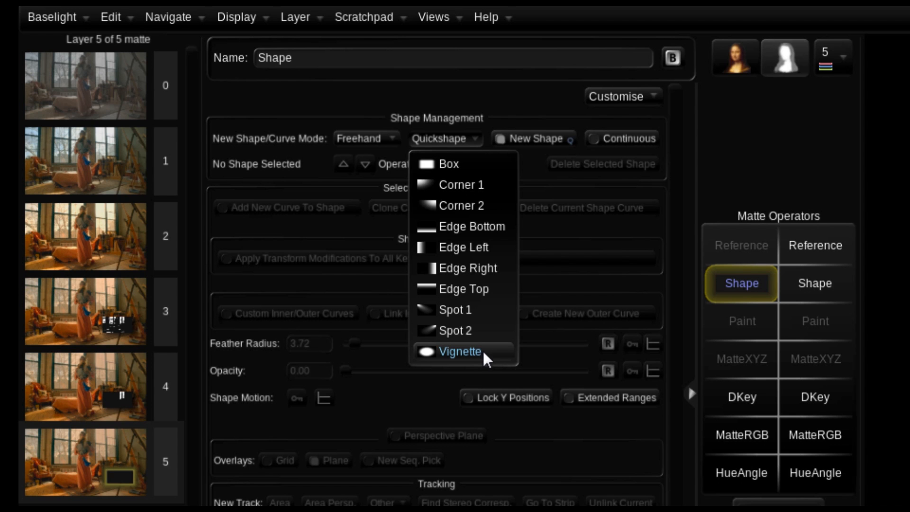
mouse_move(497, 350)
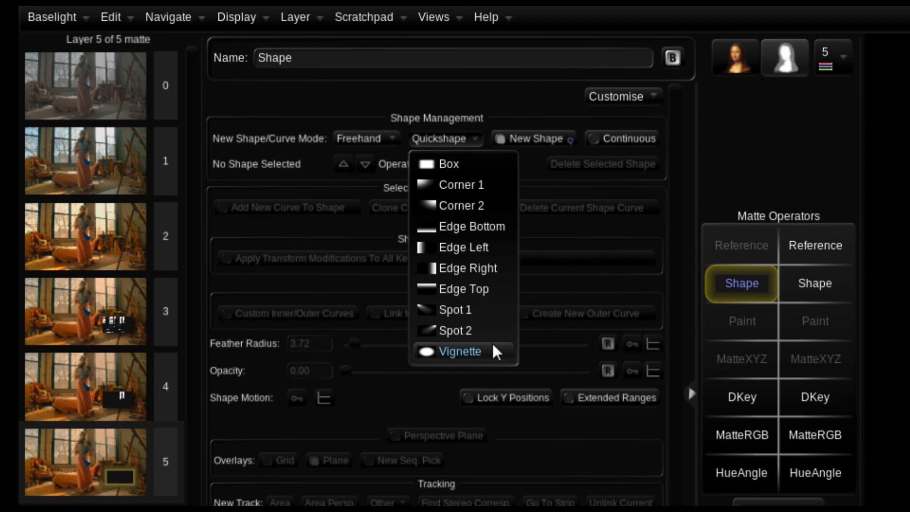
mouse_move(646, 84)
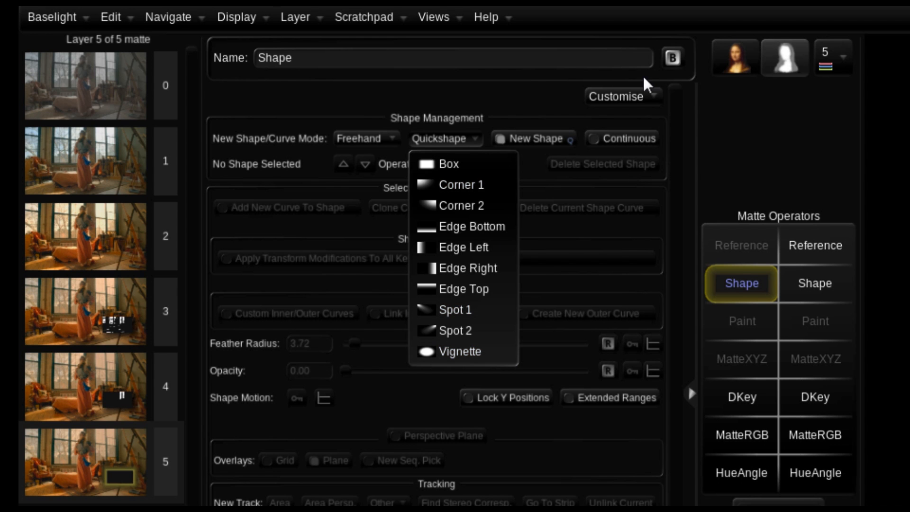
click(618, 97)
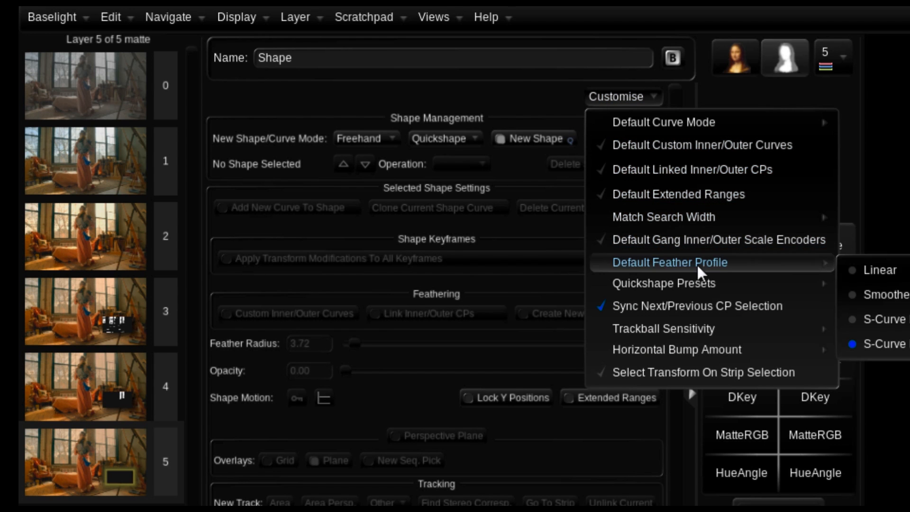
mouse_move(664, 283)
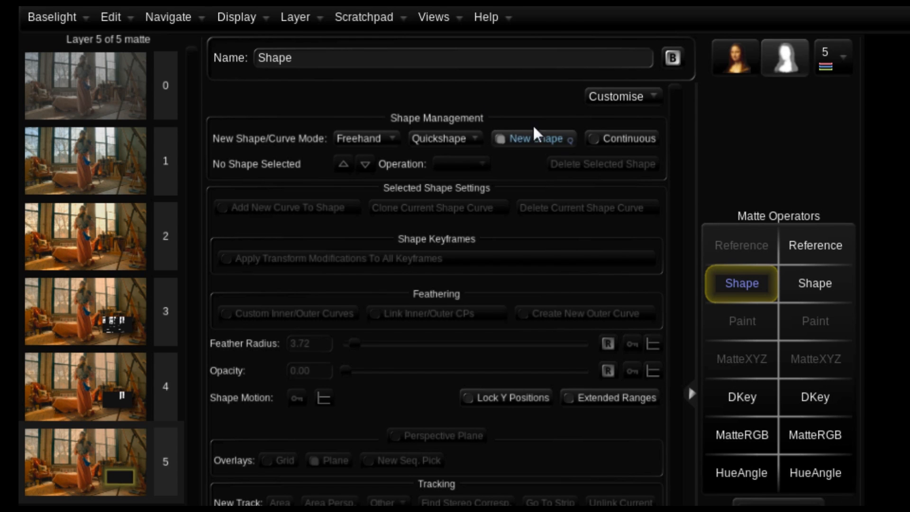
mouse_move(776, 209)
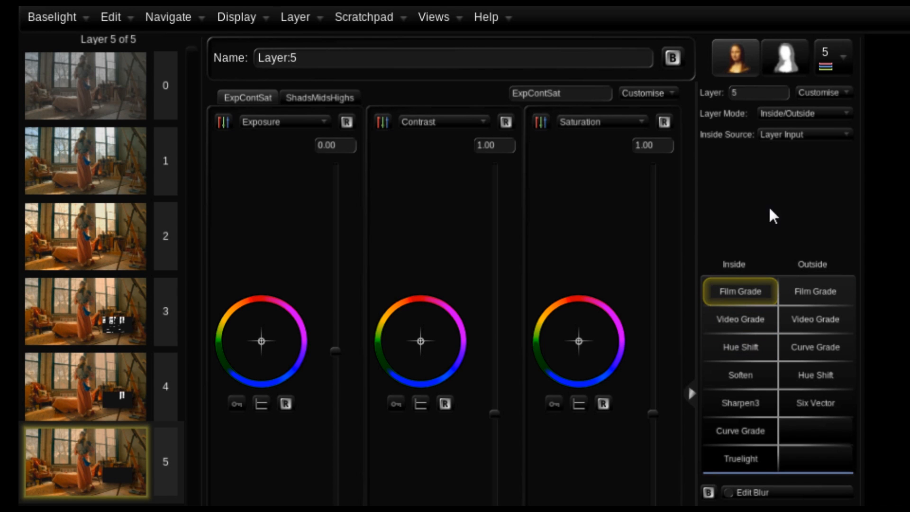
click(820, 92)
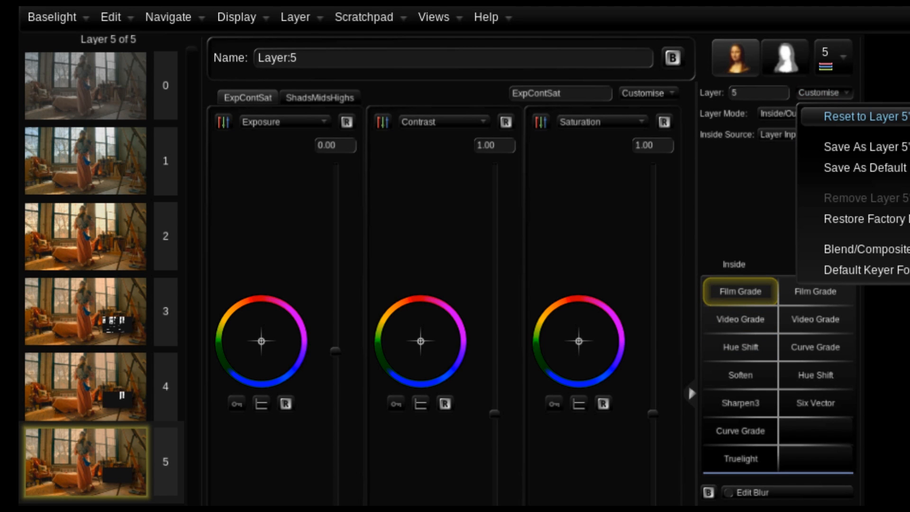
mouse_move(755, 297)
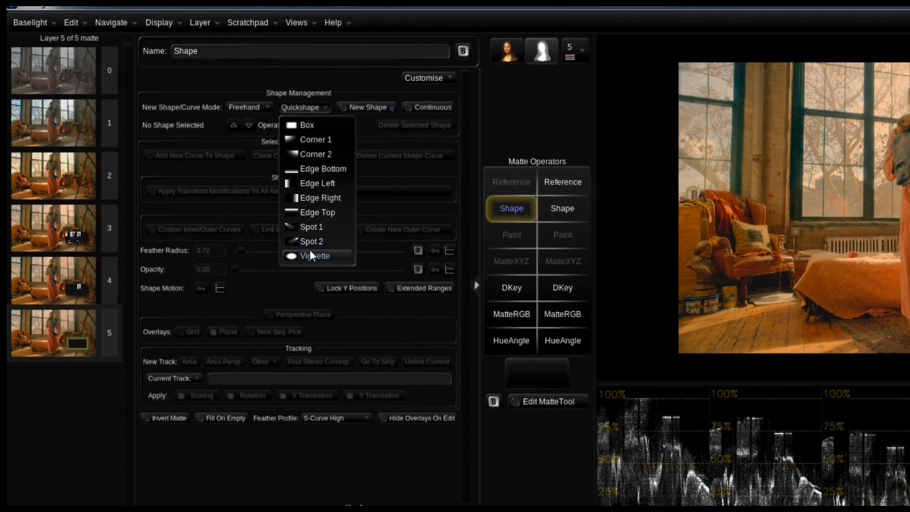
Step: Create a Vignette quickshape as layer 5's matte around the woman
click(314, 256)
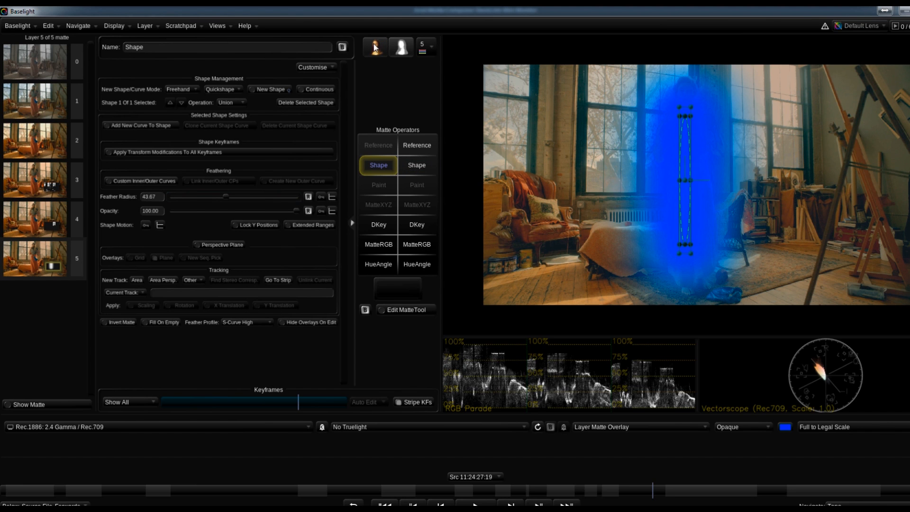
Step: Set layer 5's Outside grade to Video Grade and adjust its Gain wheel
click(374, 47)
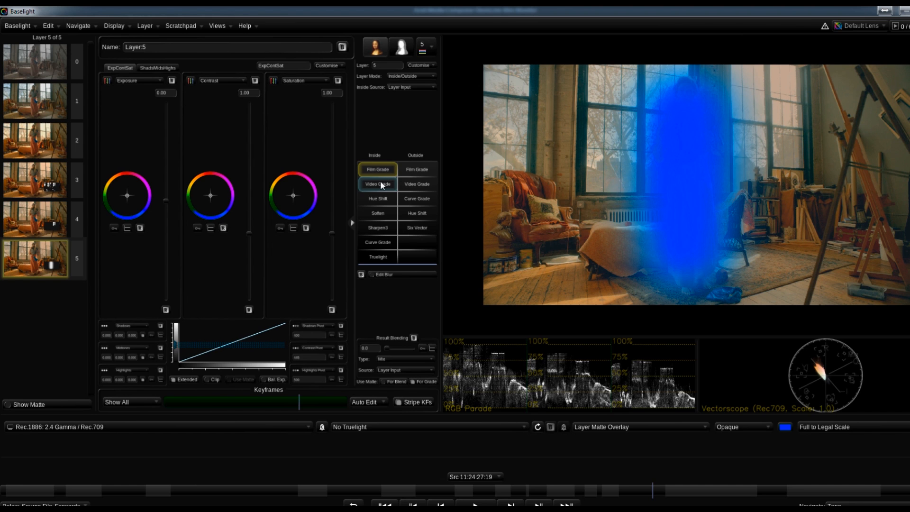
click(416, 184)
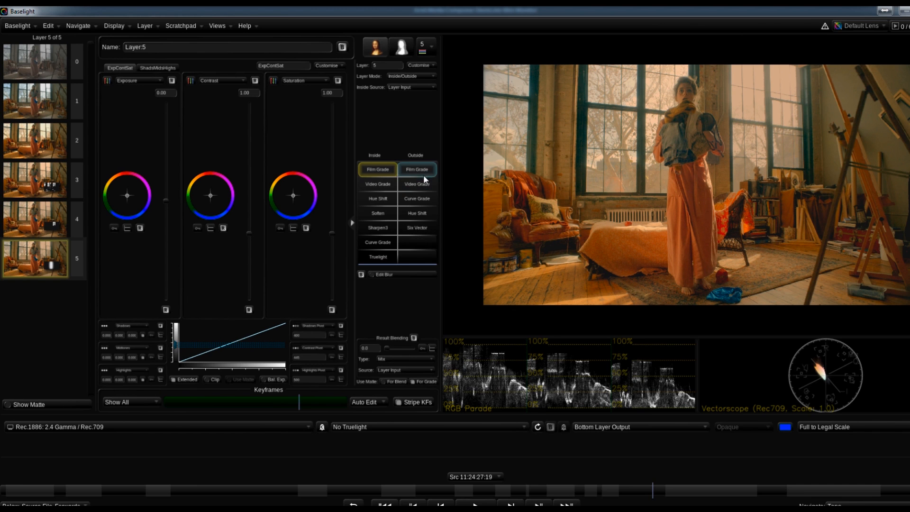
click(416, 184)
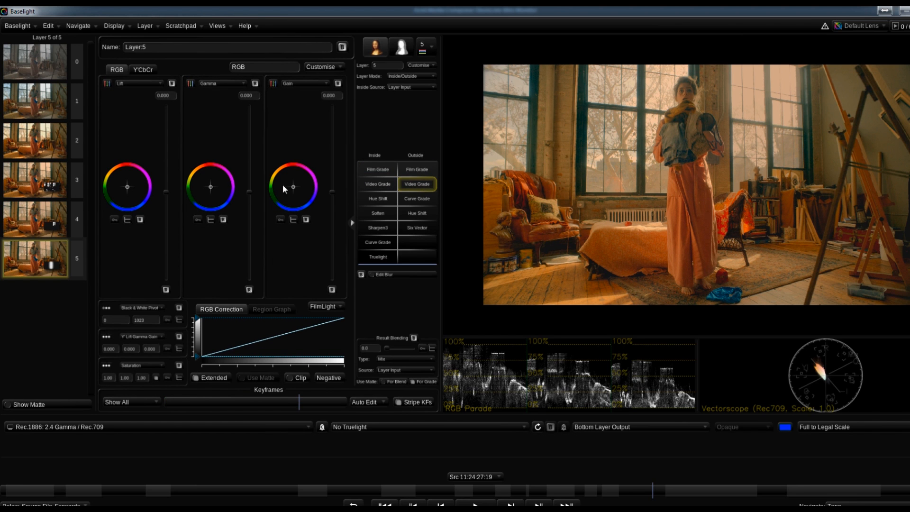
drag(248, 186, 247, 209)
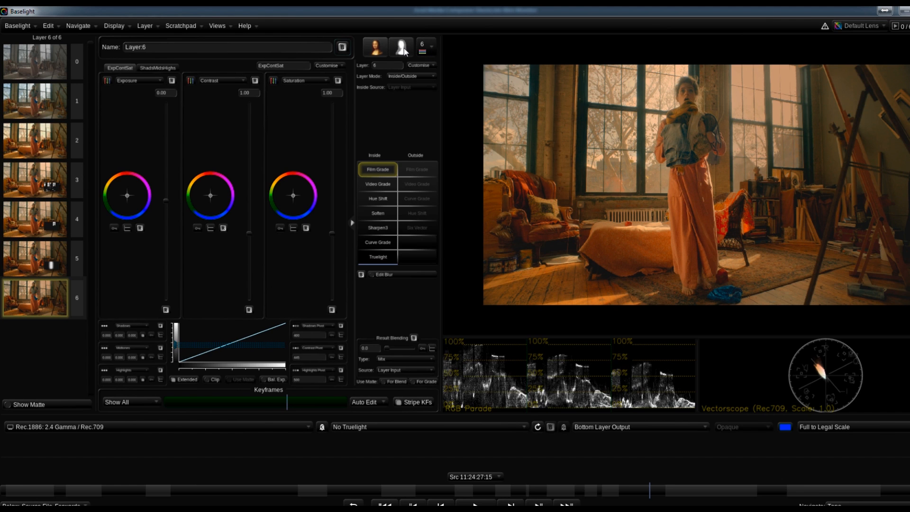
Step: Build layer 6's matte with a DKey operator
click(400, 47)
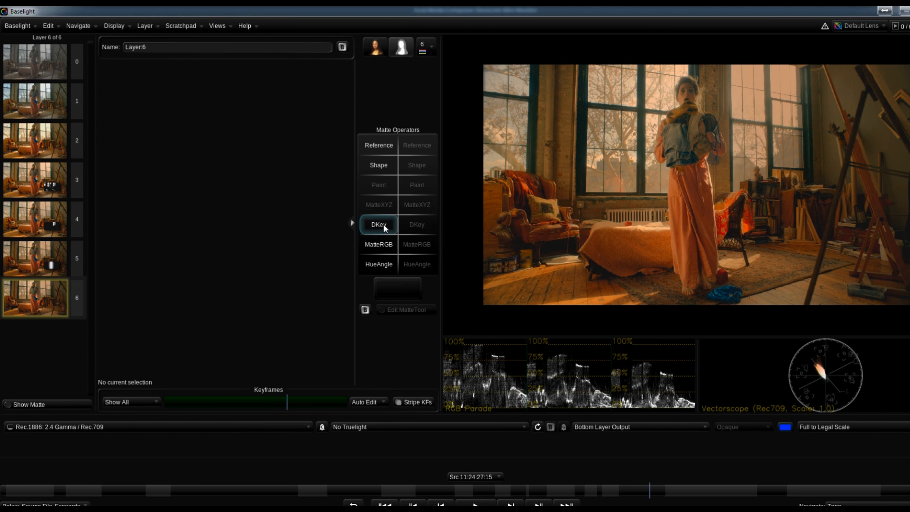
click(378, 224)
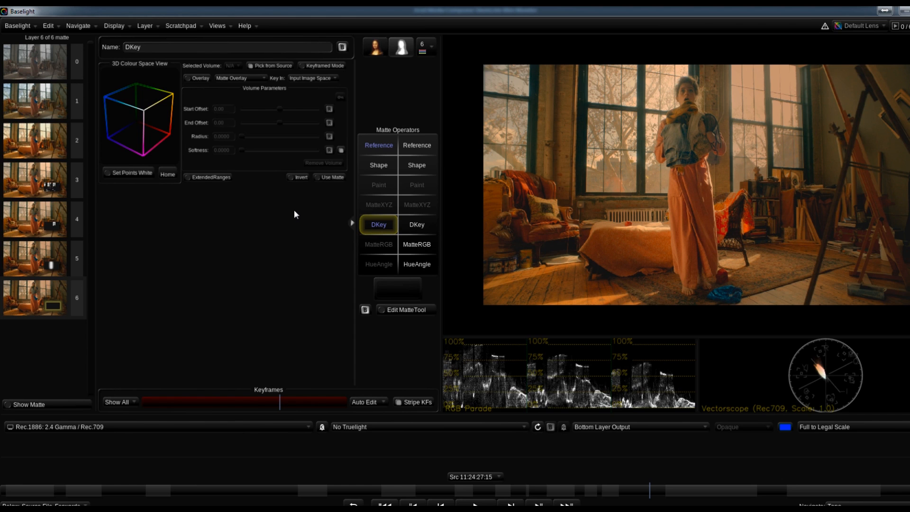
mouse_move(278, 218)
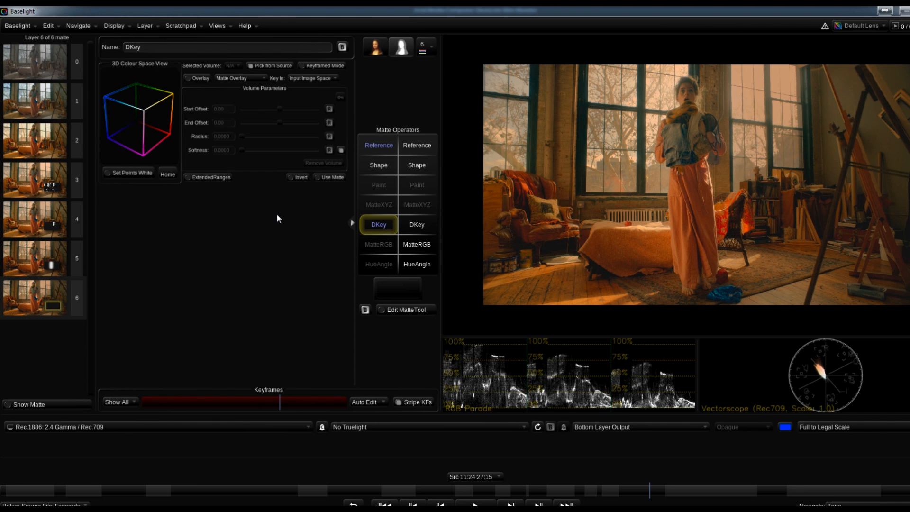
mouse_move(579, 302)
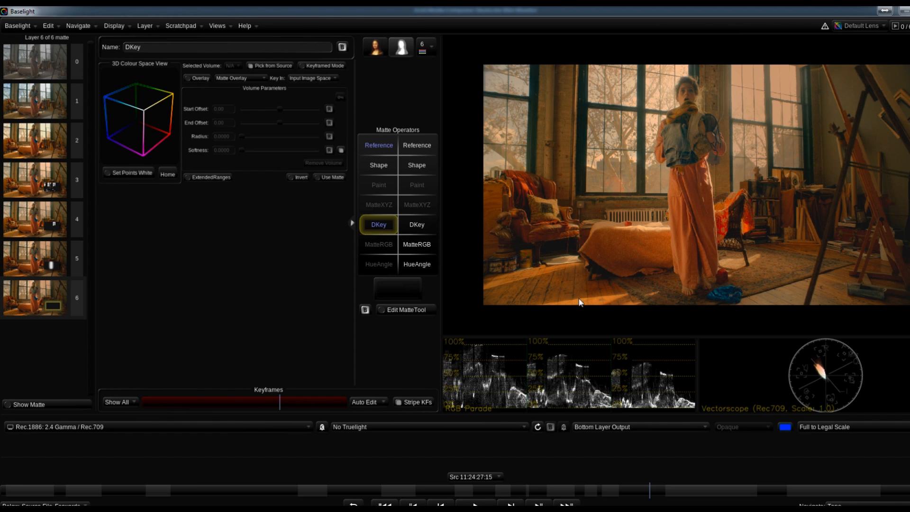
mouse_move(726, 314)
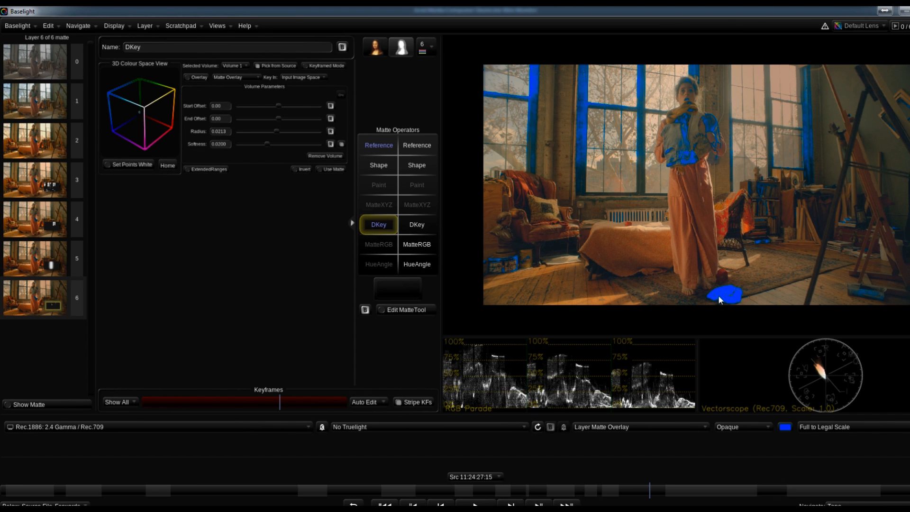
mouse_move(698, 155)
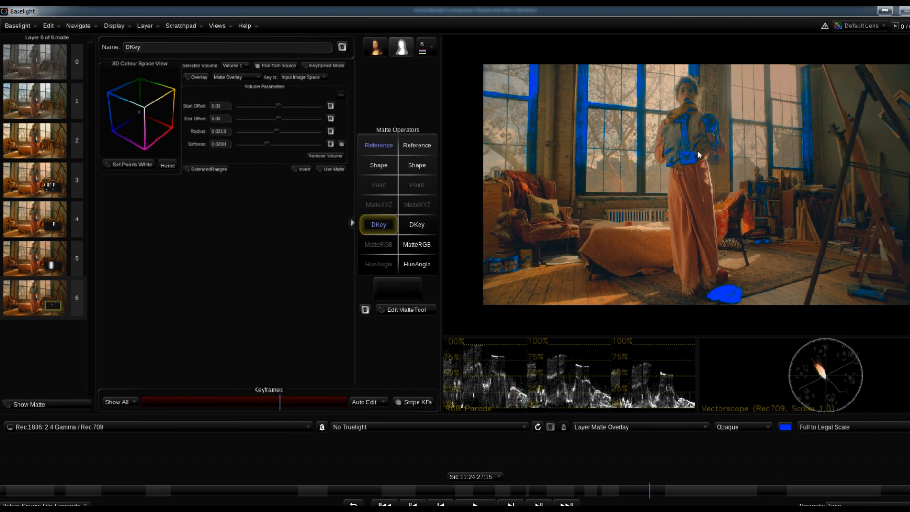
mouse_move(750, 256)
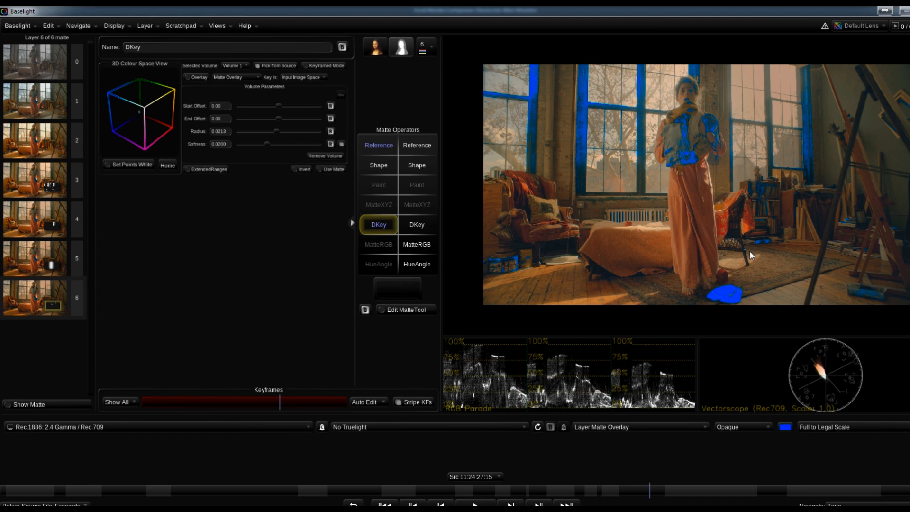
mouse_move(708, 245)
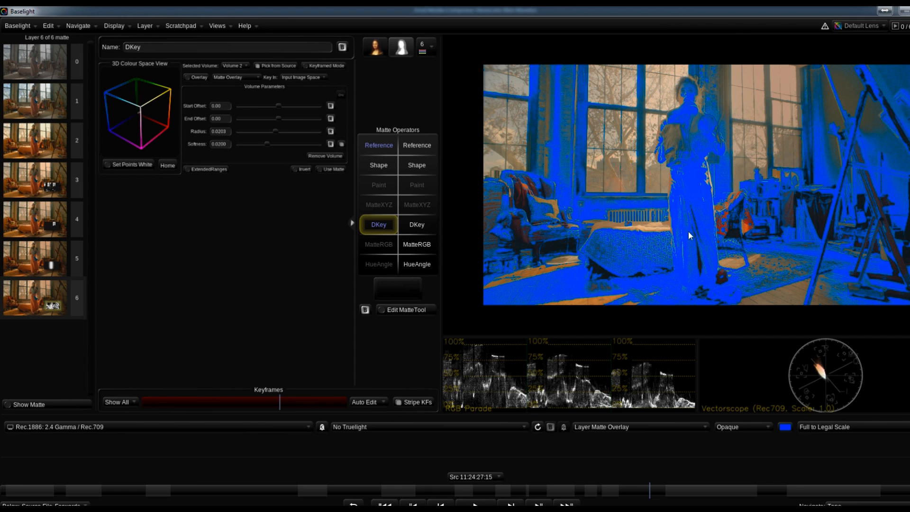
mouse_move(830, 206)
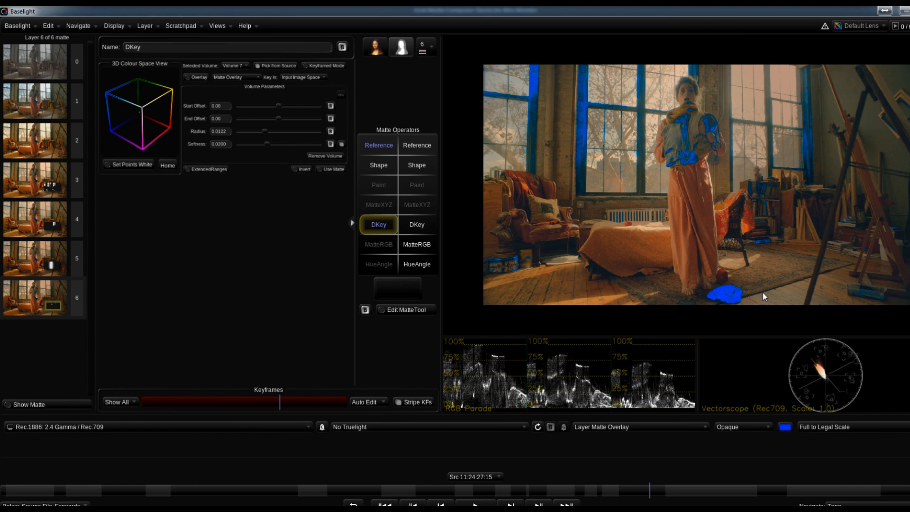
mouse_move(732, 172)
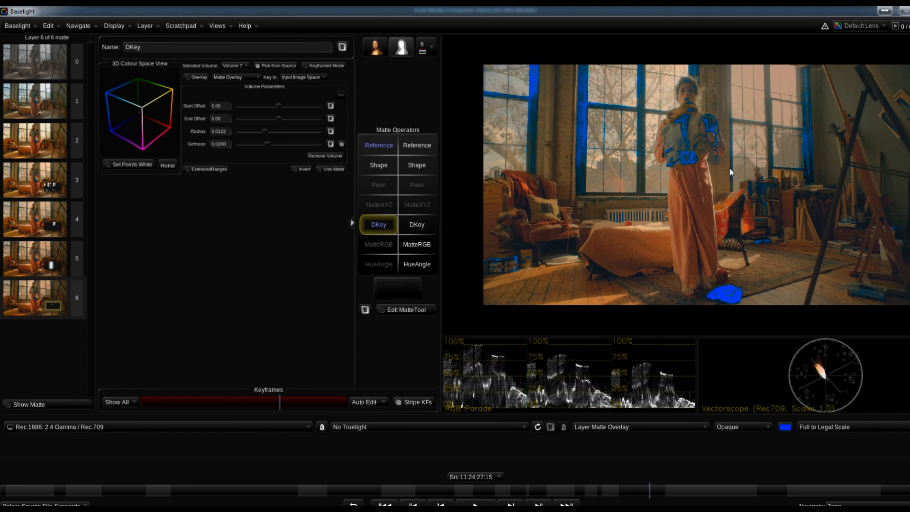
mouse_move(405, 310)
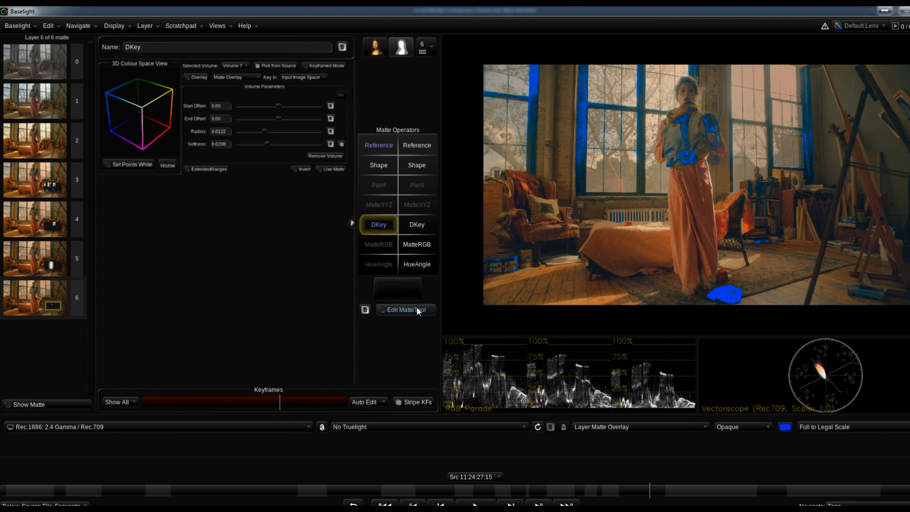
Step: Blur the DKey matte edges to radius 3.78 and return to the Film Grade operator
click(406, 310)
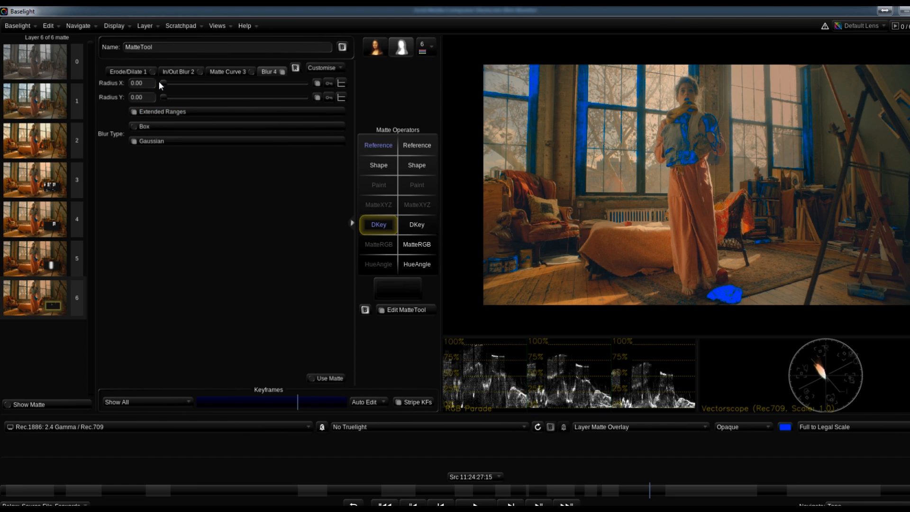
drag(162, 83, 232, 83)
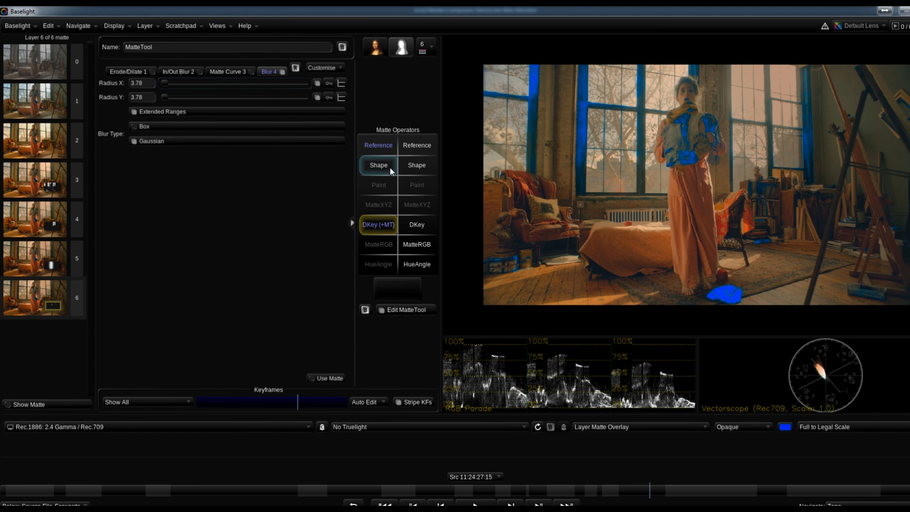
mouse_move(388, 168)
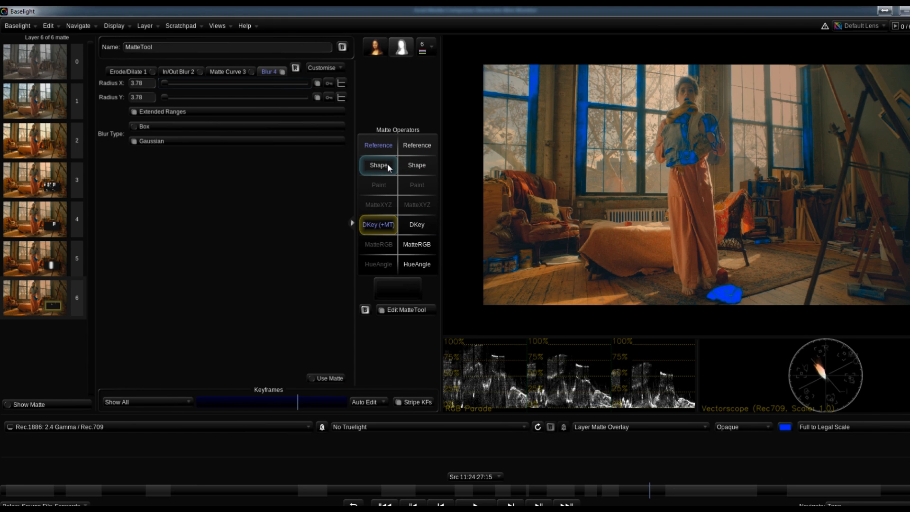
click(378, 165)
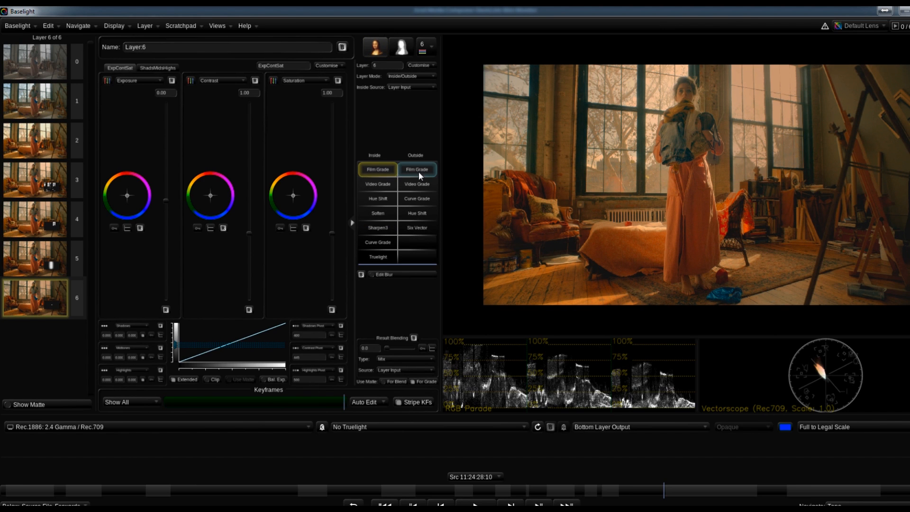
Step: Raise Video Grade gain, then set Film Grade exposure 0.08 and saturation 1.53
click(377, 184)
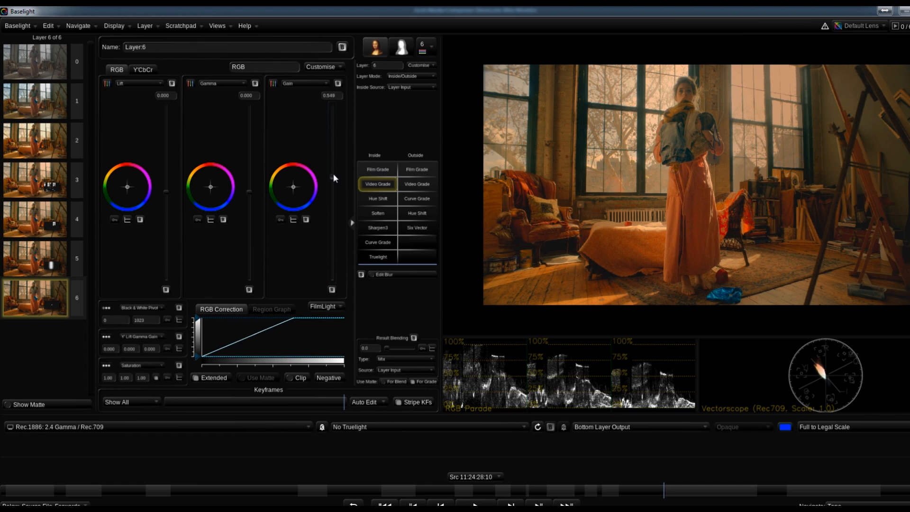
click(377, 169)
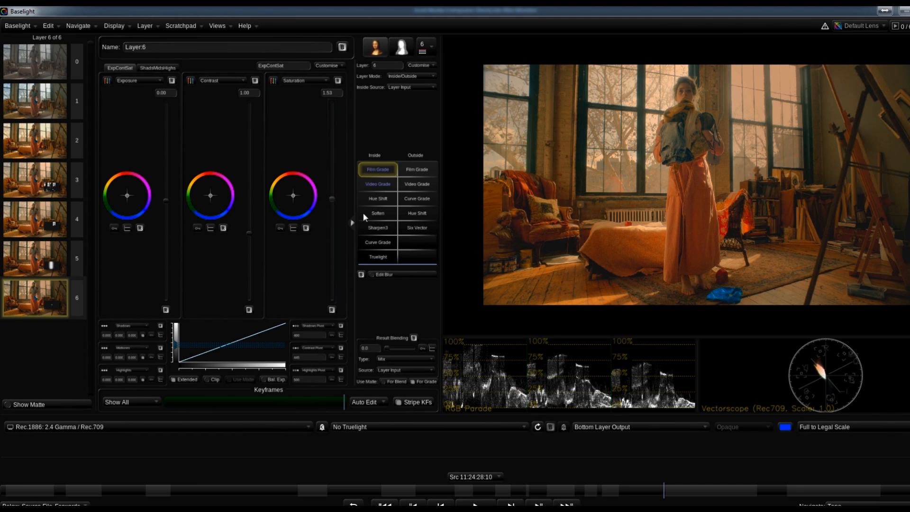
mouse_move(343, 406)
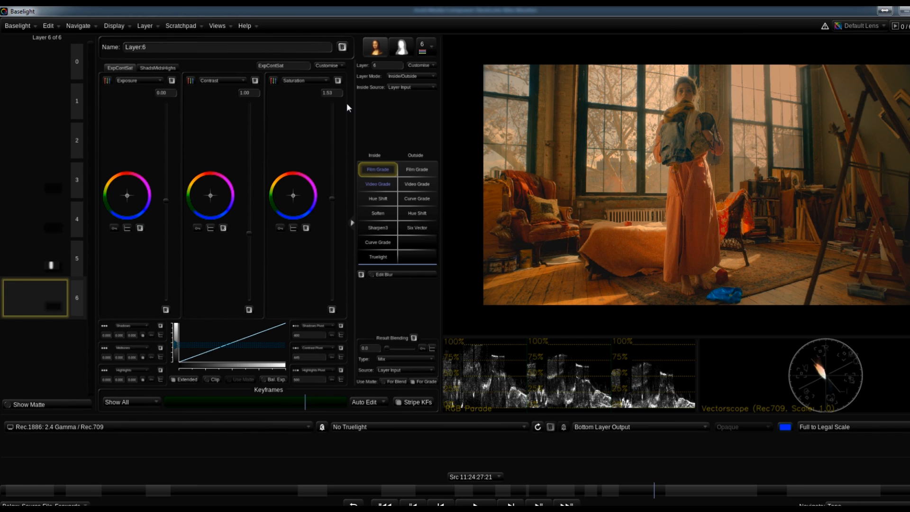
click(34, 100)
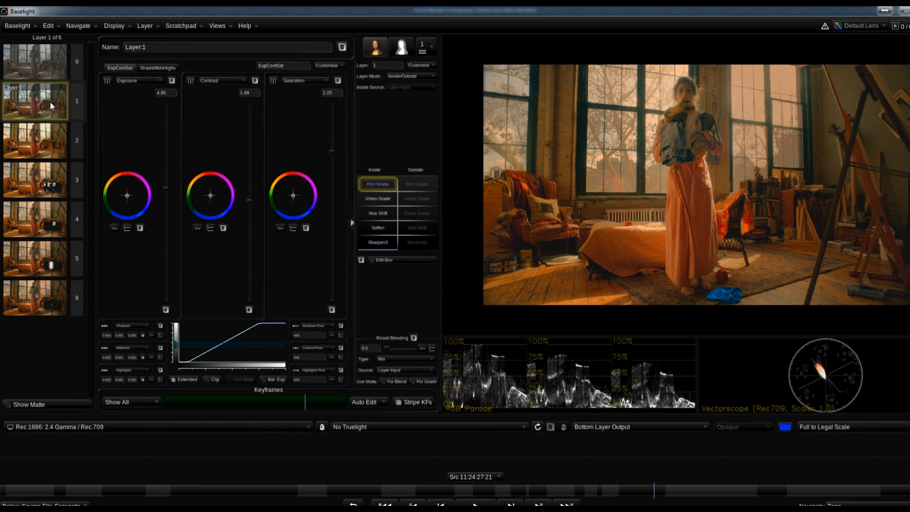
click(34, 140)
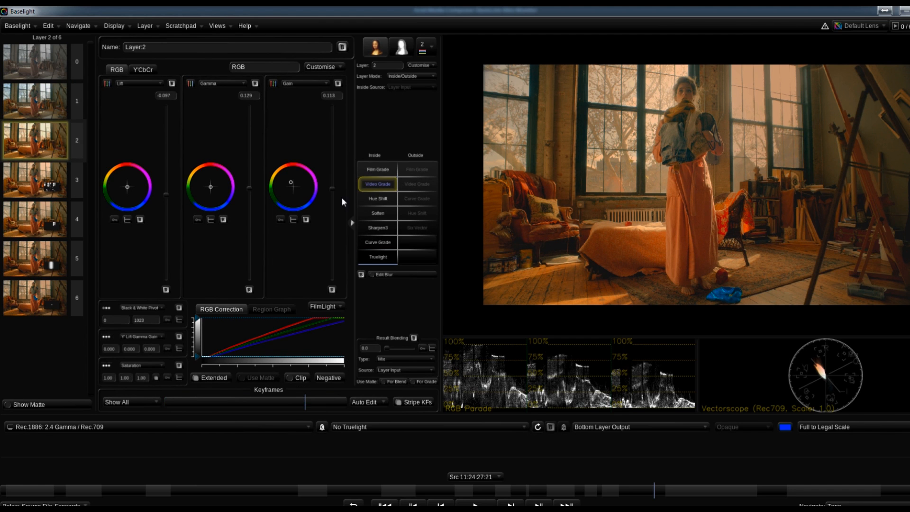
click(34, 179)
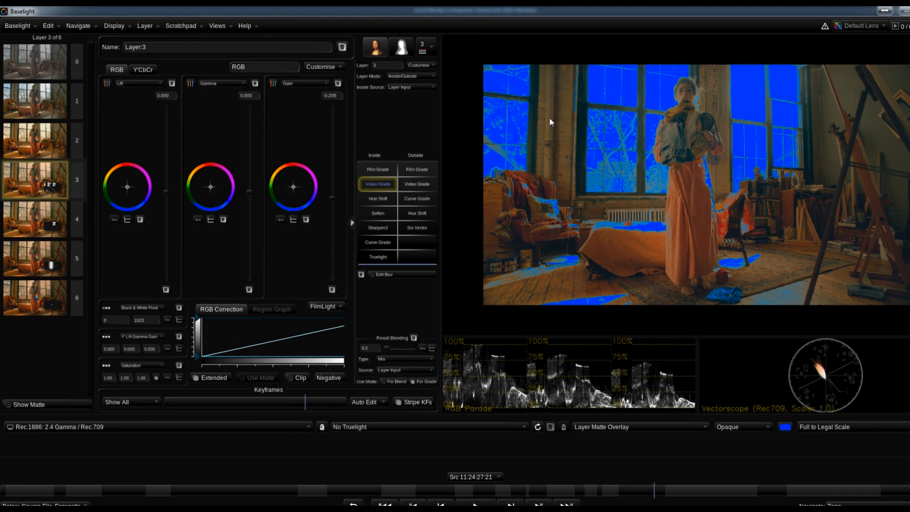
mouse_move(617, 167)
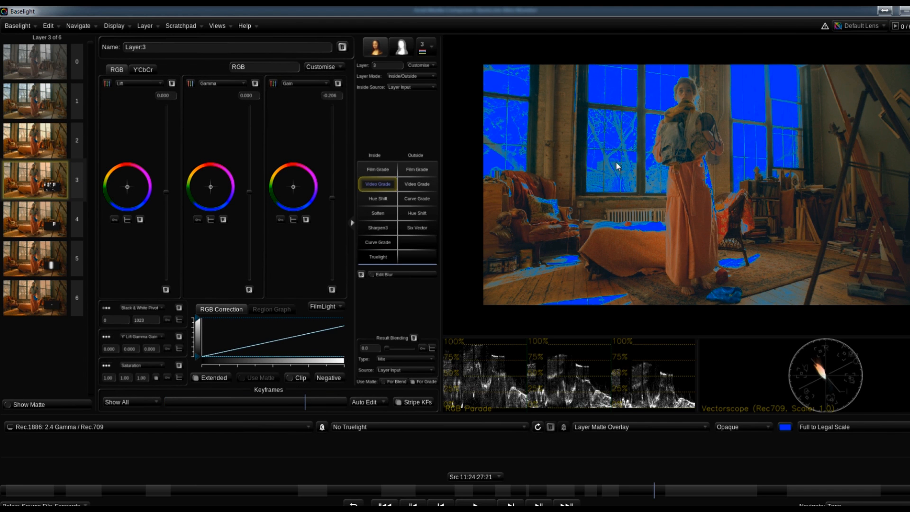
click(35, 219)
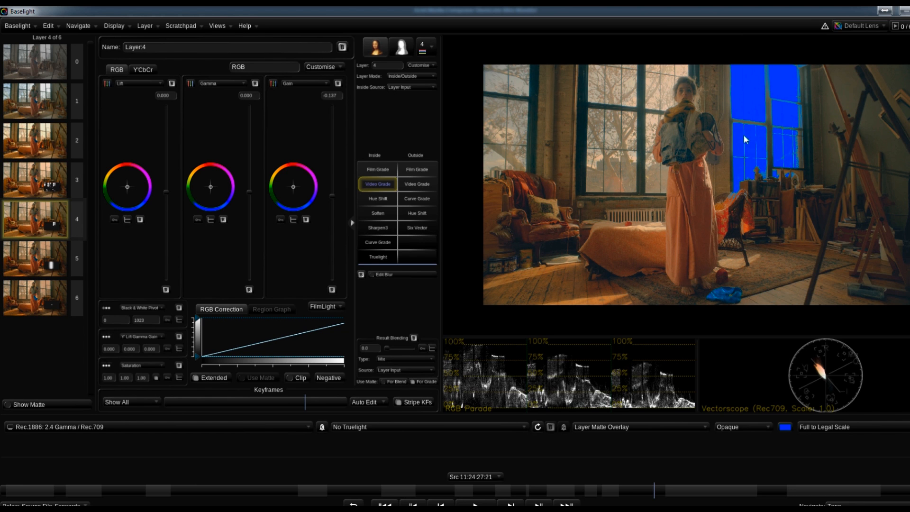
click(35, 259)
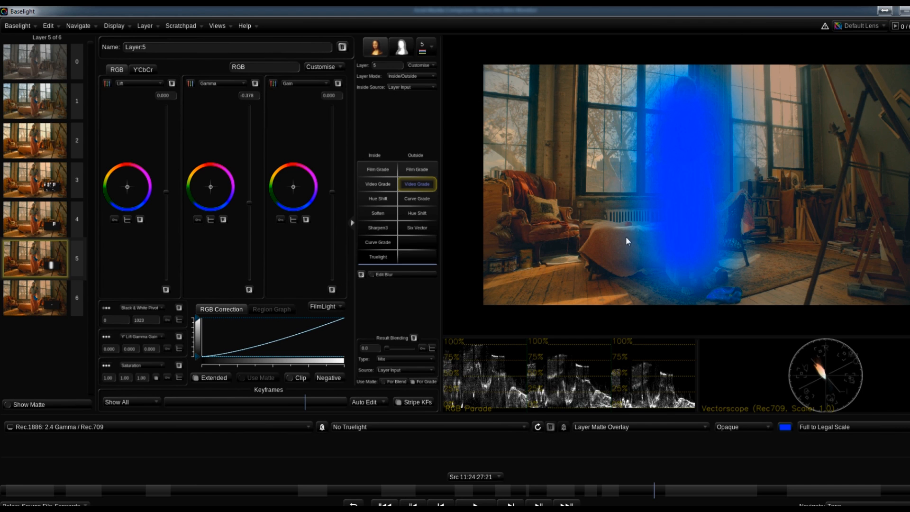
mouse_move(47, 290)
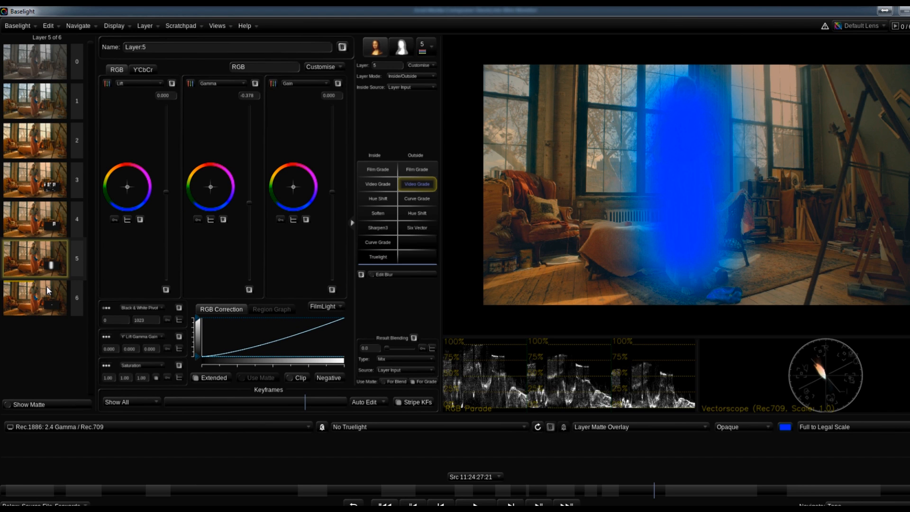
click(34, 297)
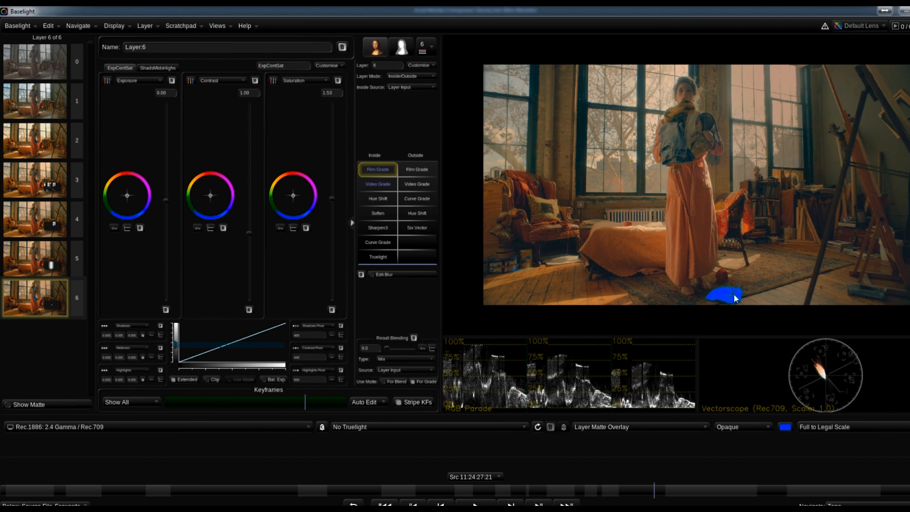
mouse_move(713, 207)
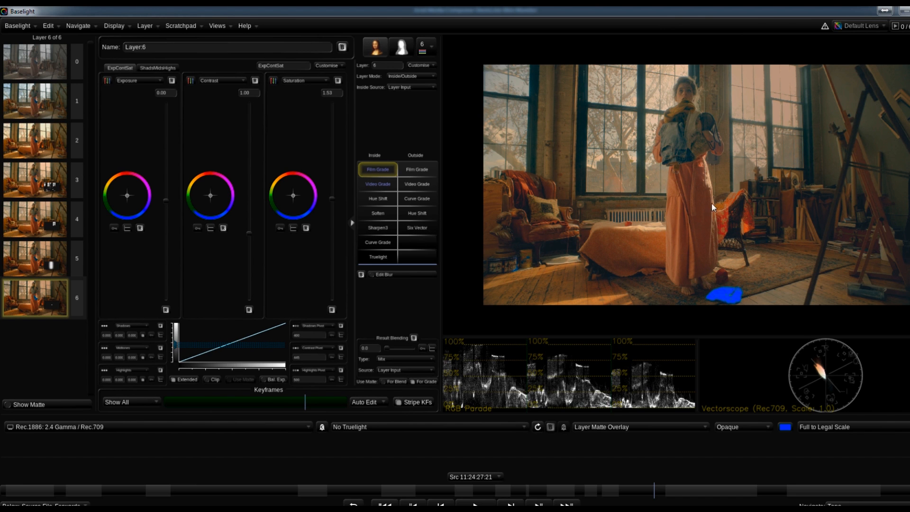
mouse_move(722, 284)
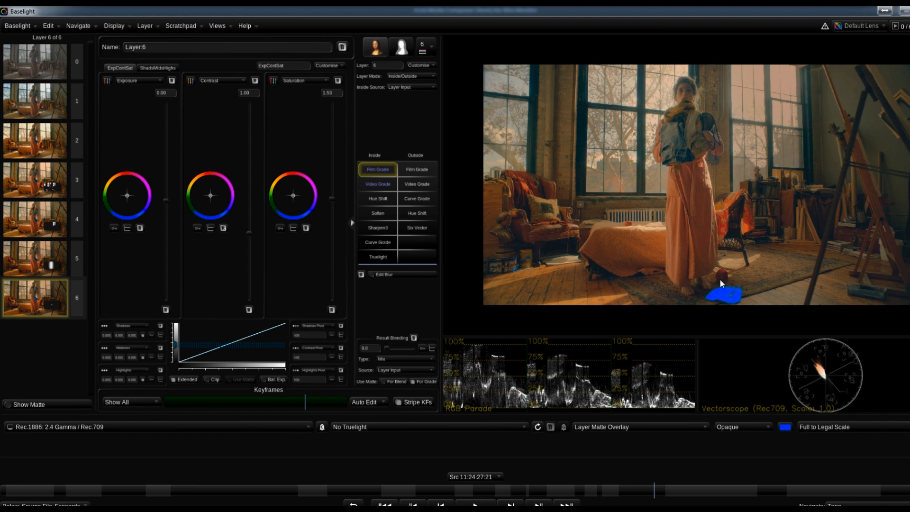